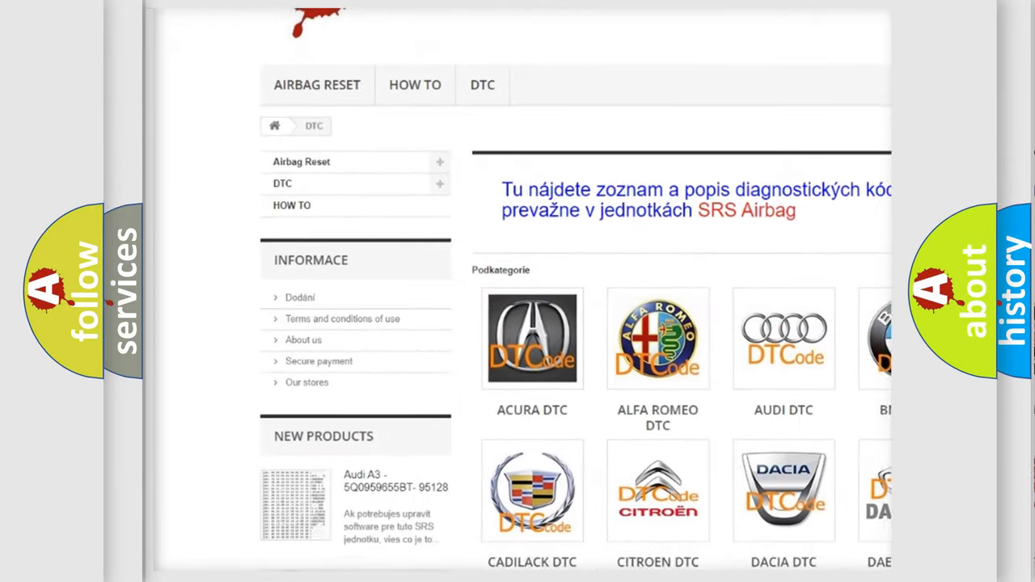
{"action": "scroll", "scroll_direction": "down", "scroll_amount": 3}
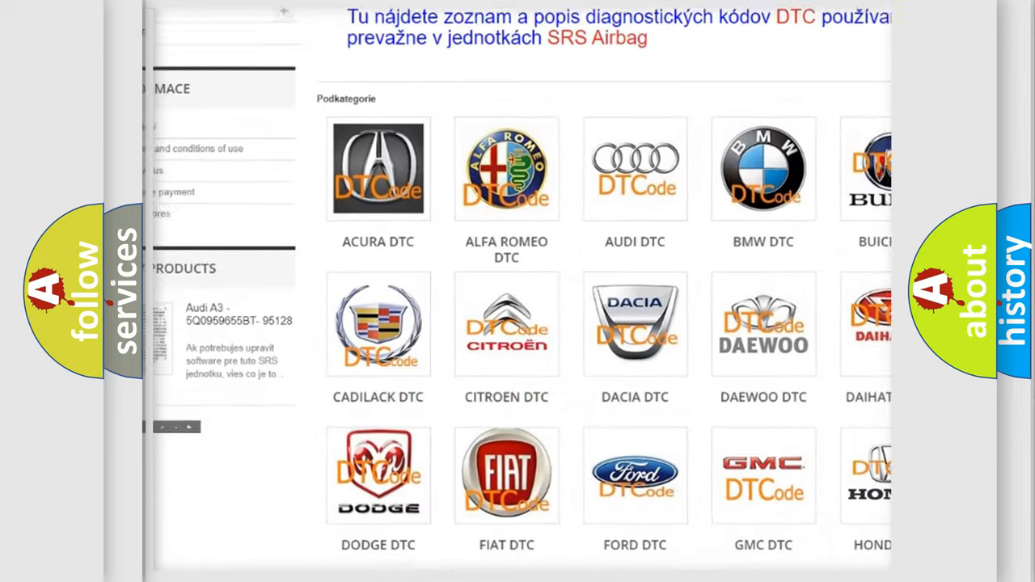
{"action": "scroll", "scroll_direction": "down", "scroll_amount": 3}
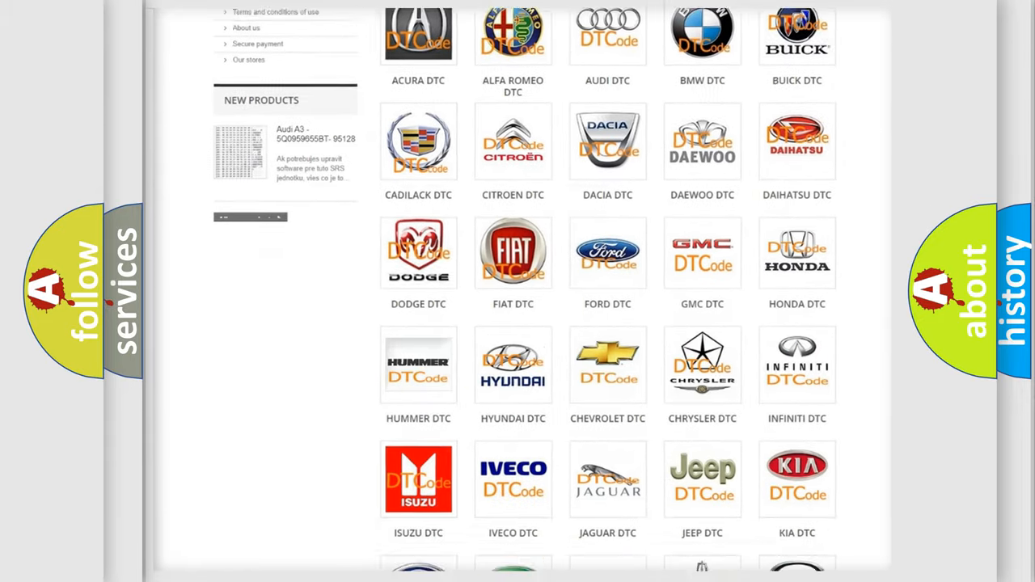
{"action": "scroll", "scroll_direction": "down", "scroll_amount": 3}
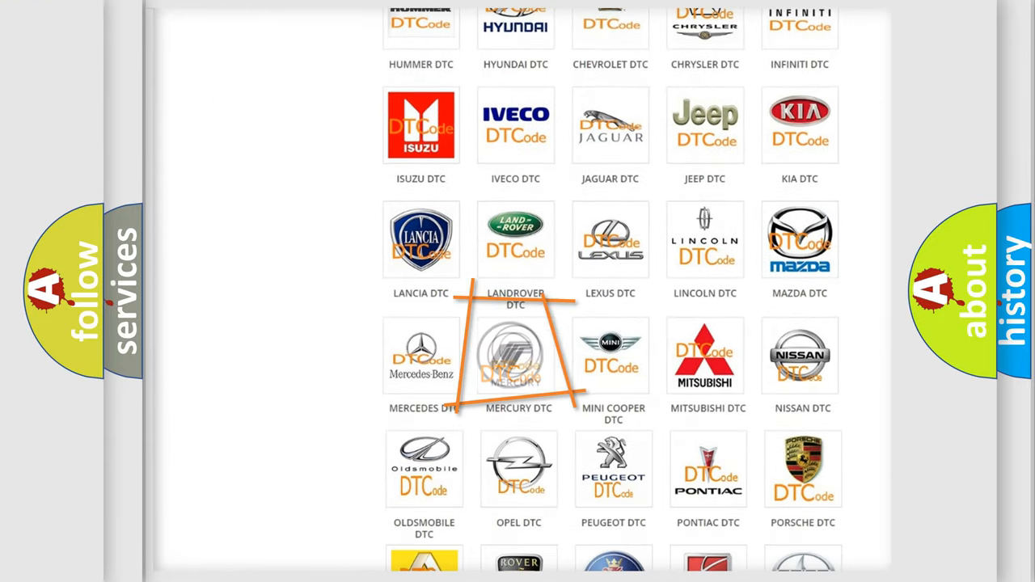